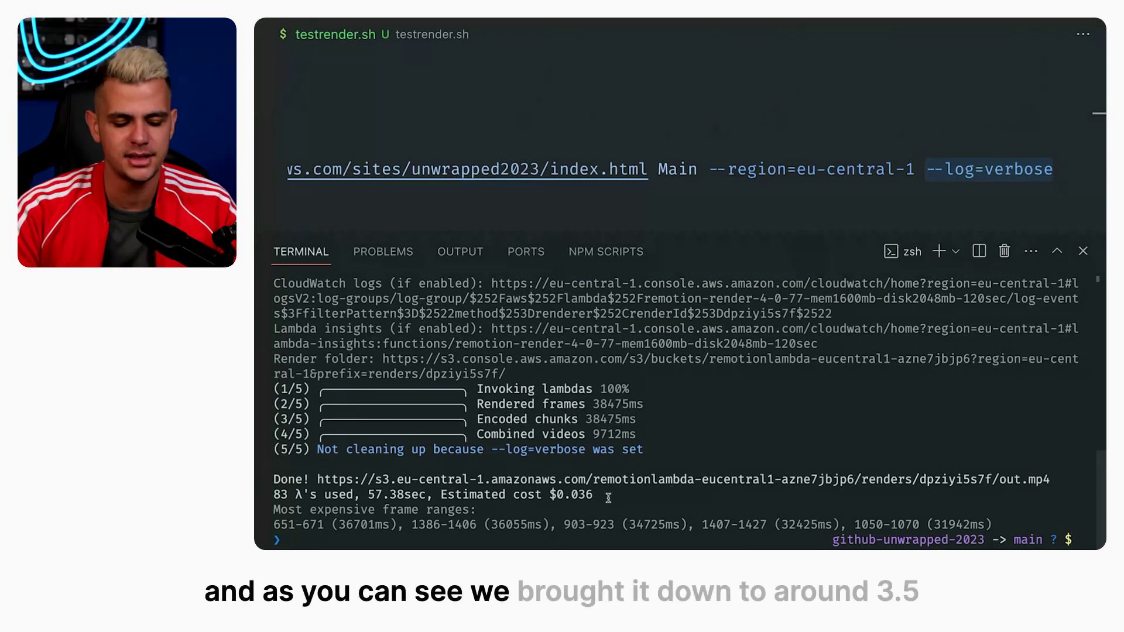
- Expand the 'Frame 1071' row under 'Slowest frames:' showing about 5 seconds render time
double_click(571, 494)
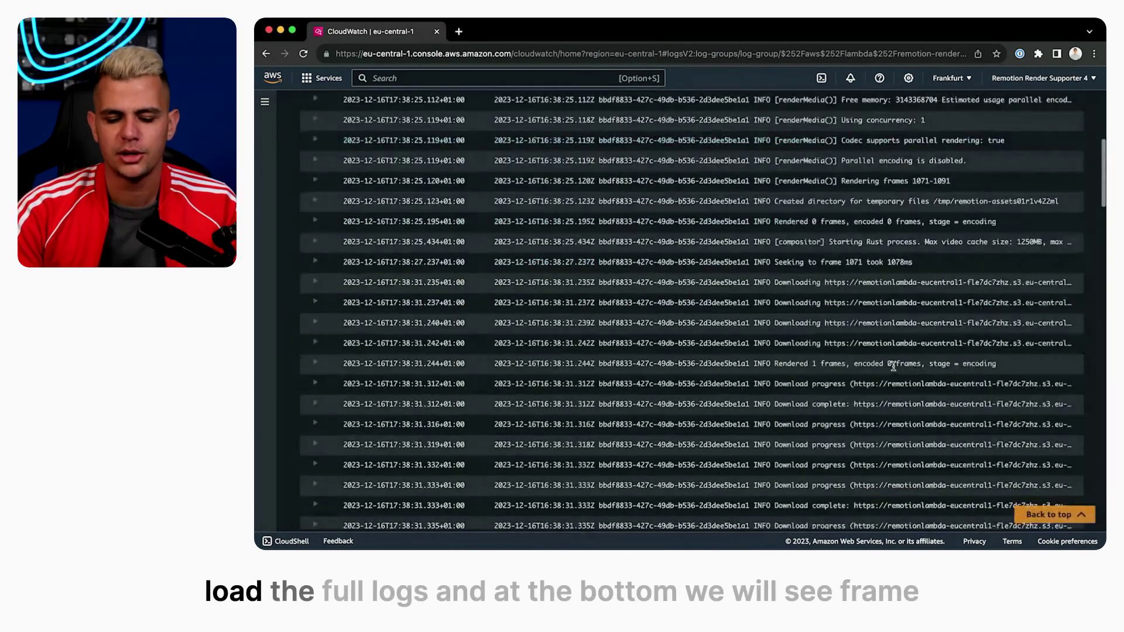
scroll("down", 3)
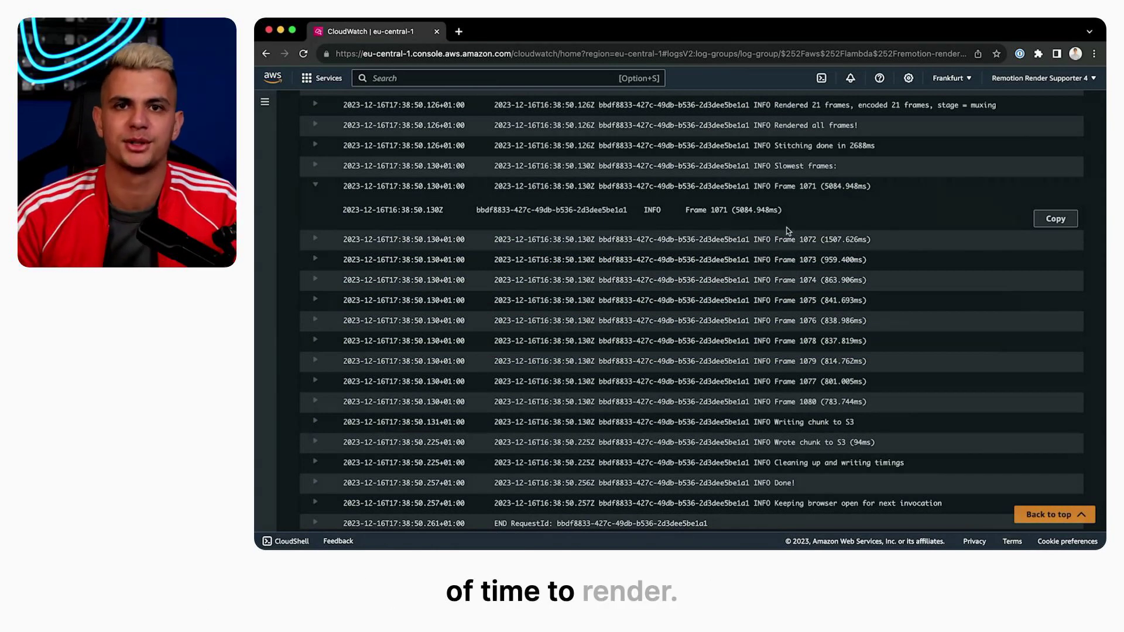
left_click(512, 31)
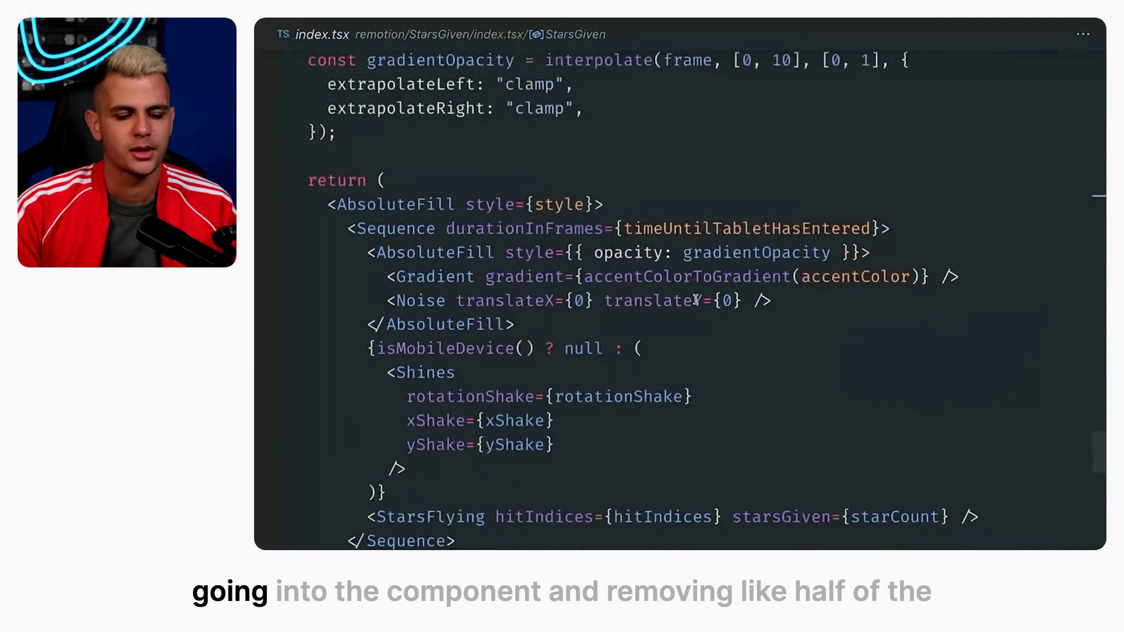
- Scroll through the StarsGiven JSX with its Gradient, Noise and Shines layers
scroll("down", 3)
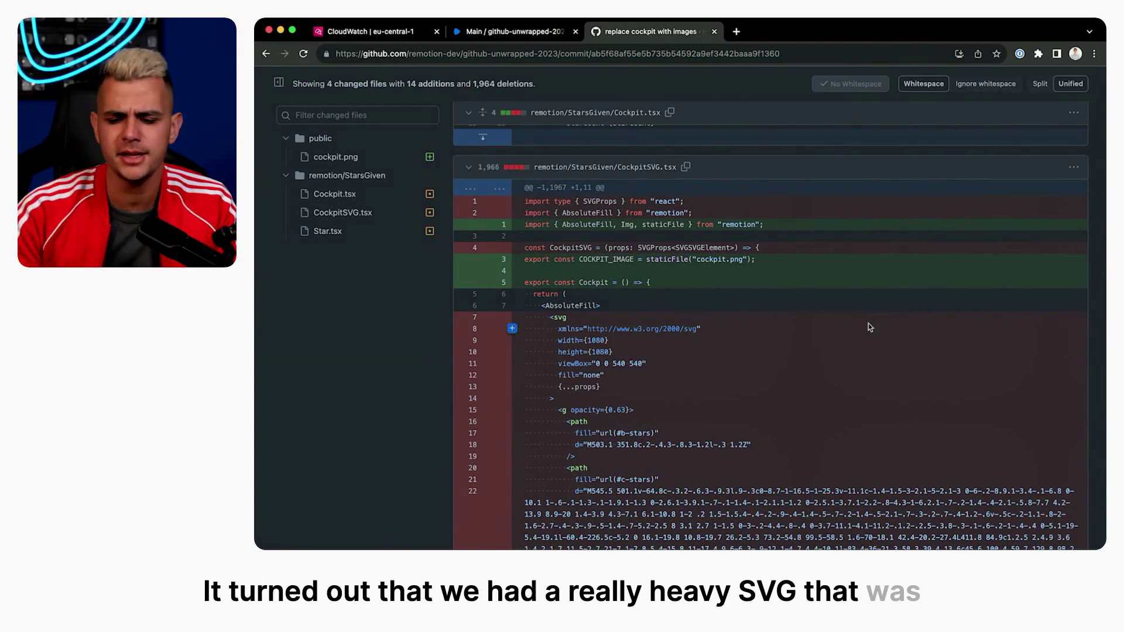
- Scroll through the Cockpit.tsx and CockpitSVG.tsx diffs replacing the SVG with cockpit.png
scroll("down", 3)
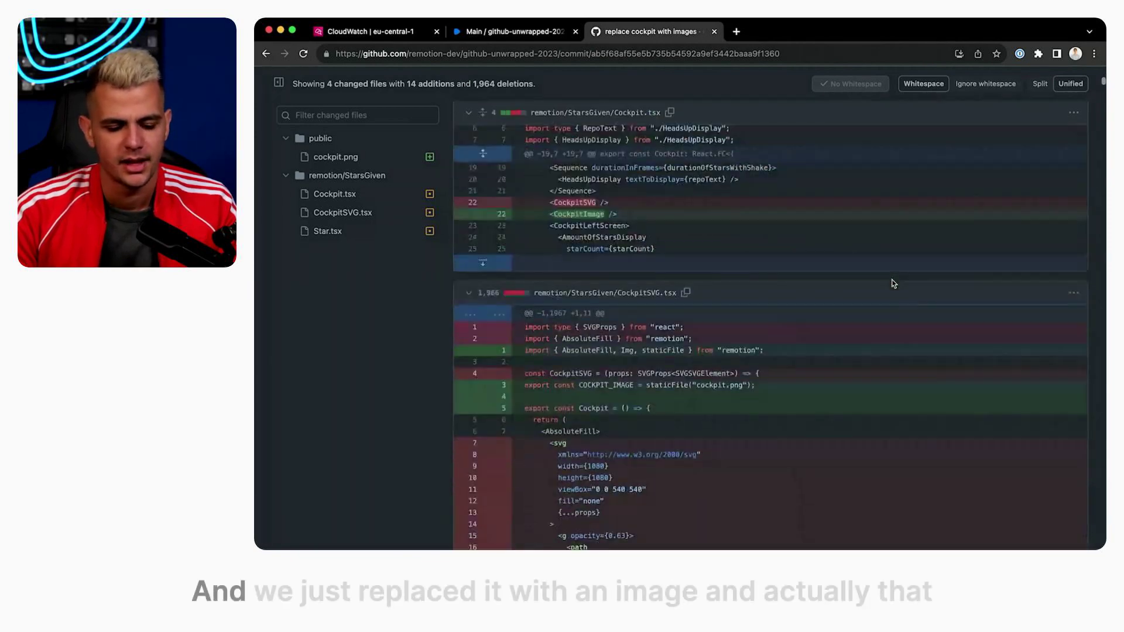
scroll("down", 3)
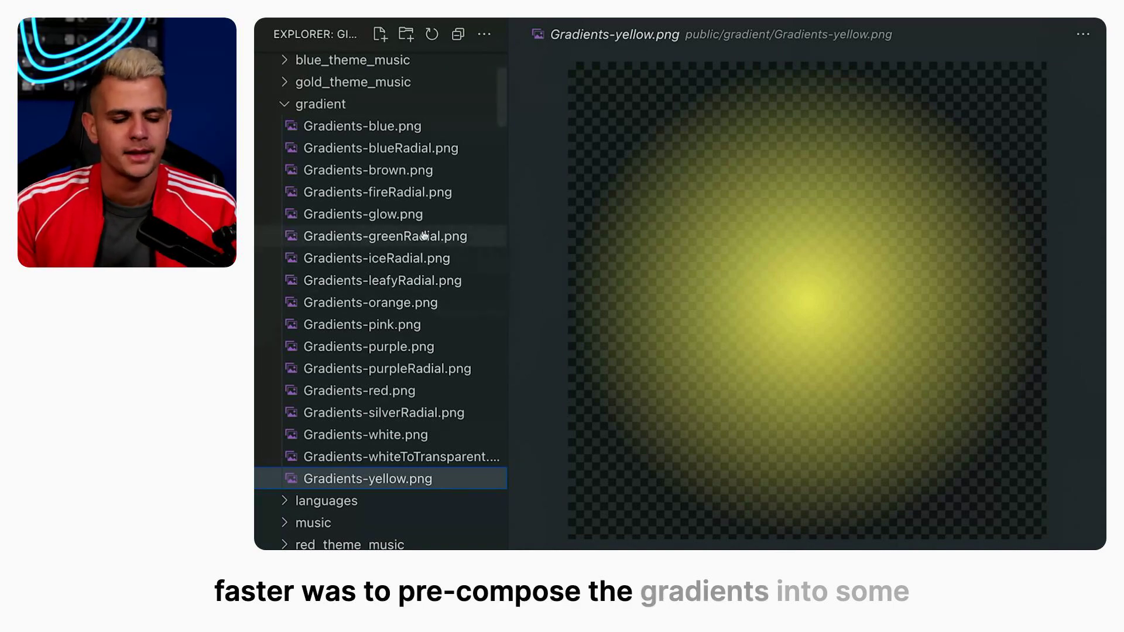
- Preview Gradients-yellow.png from the public/gradient folder
left_click(382, 412)
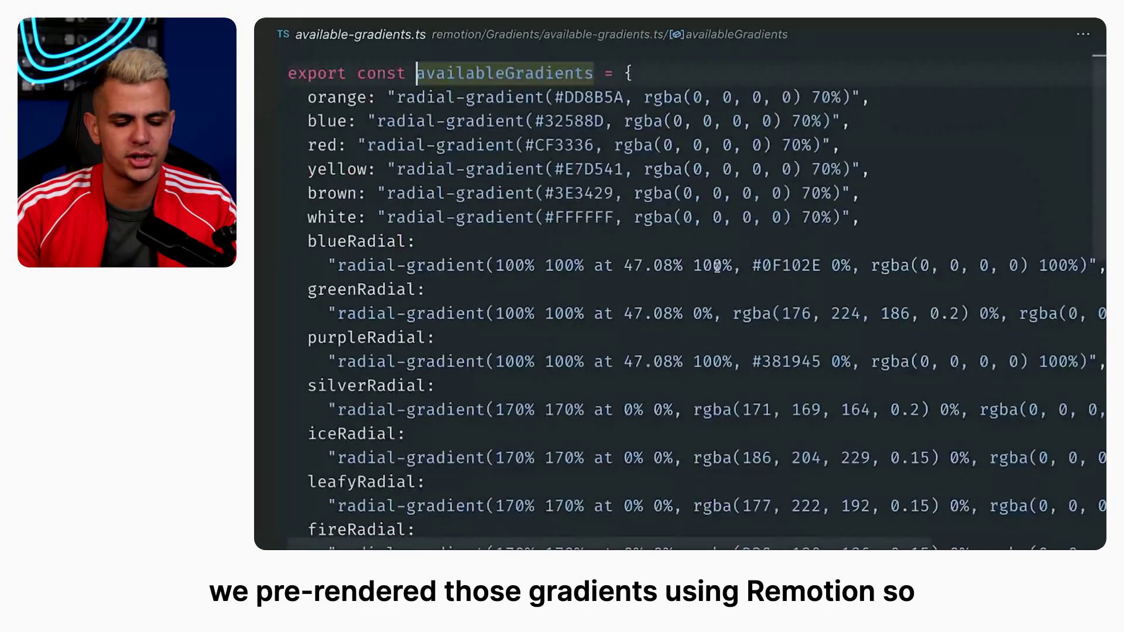
- Scroll through the availableGradients object of CSS radial-gradient strings
scroll("down", 3)
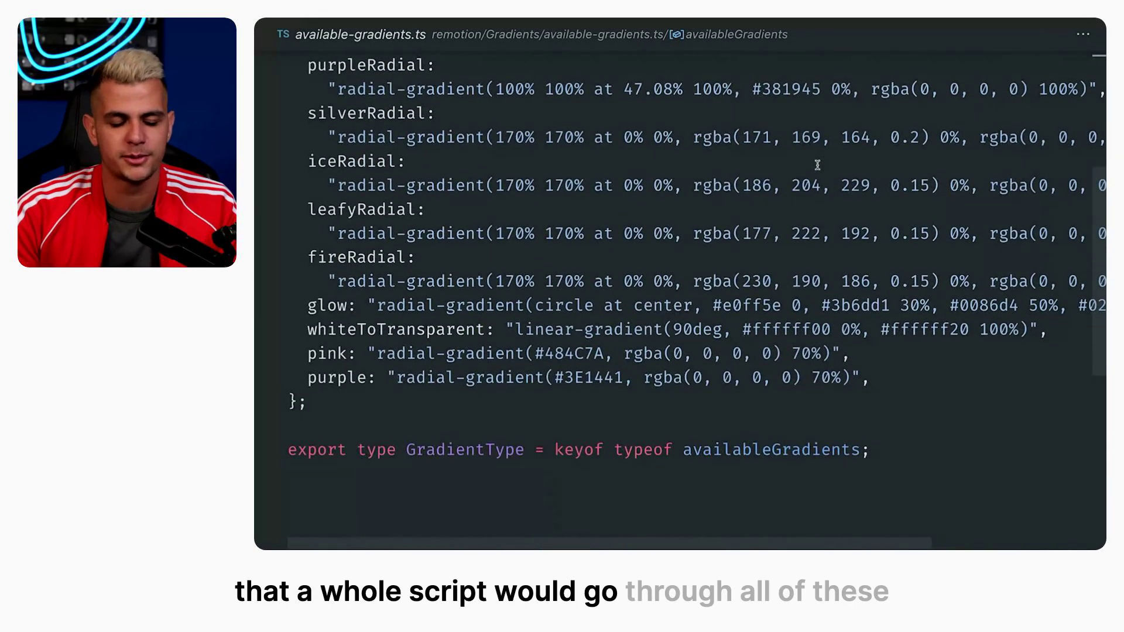
scroll("up", 3)
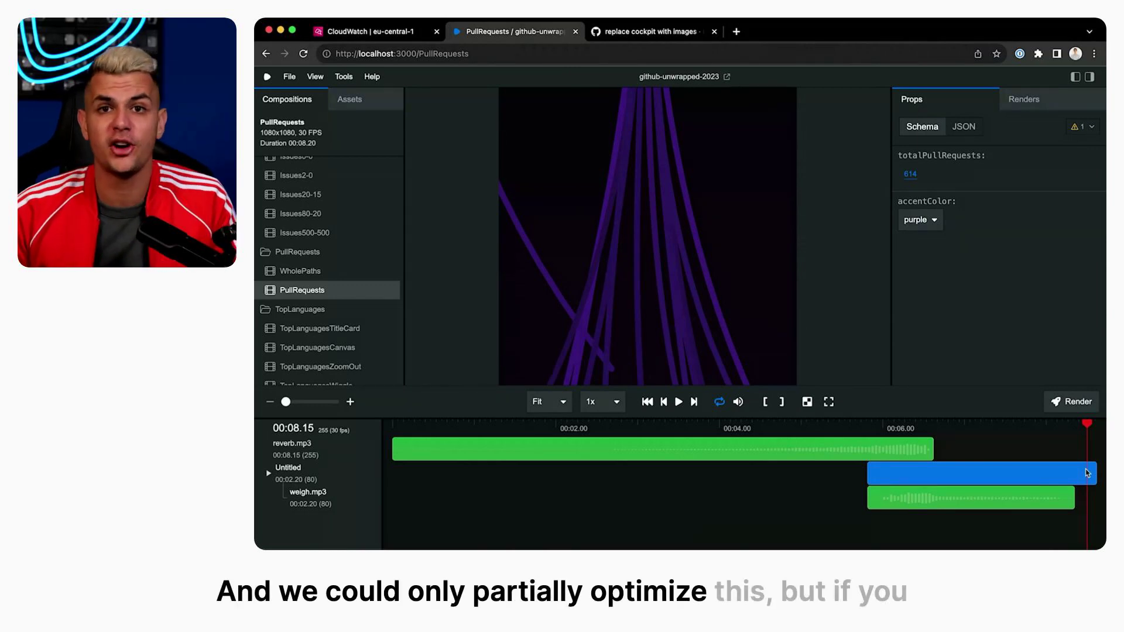
- Preview WholePaths and move the playhead to about 00:06.23
left_click(298, 271)
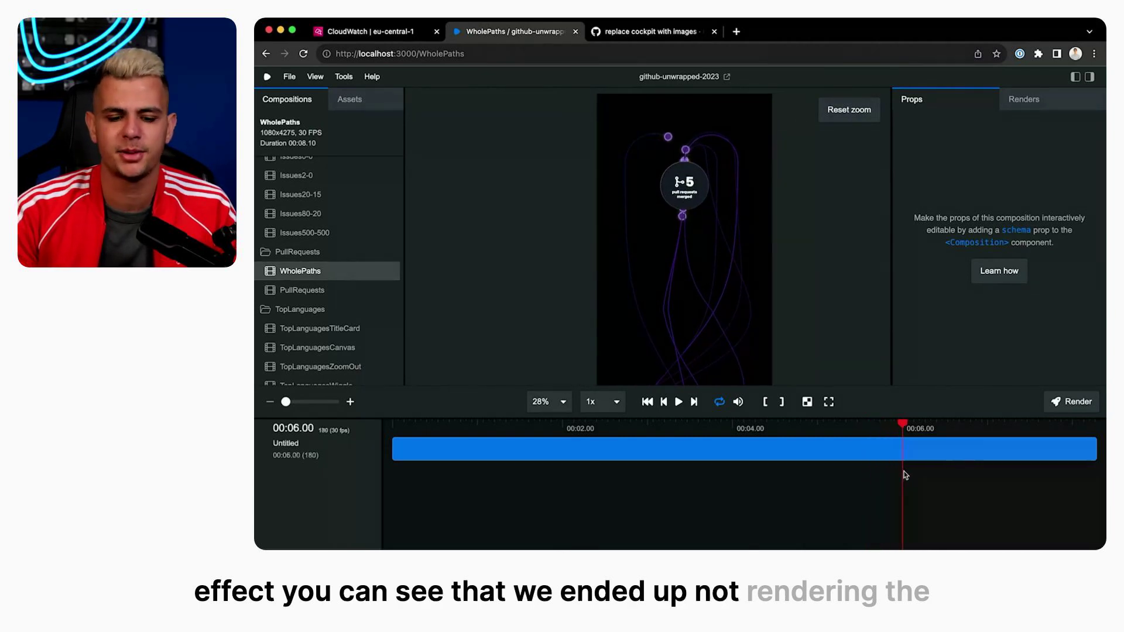
left_click_drag(902, 424, 970, 423)
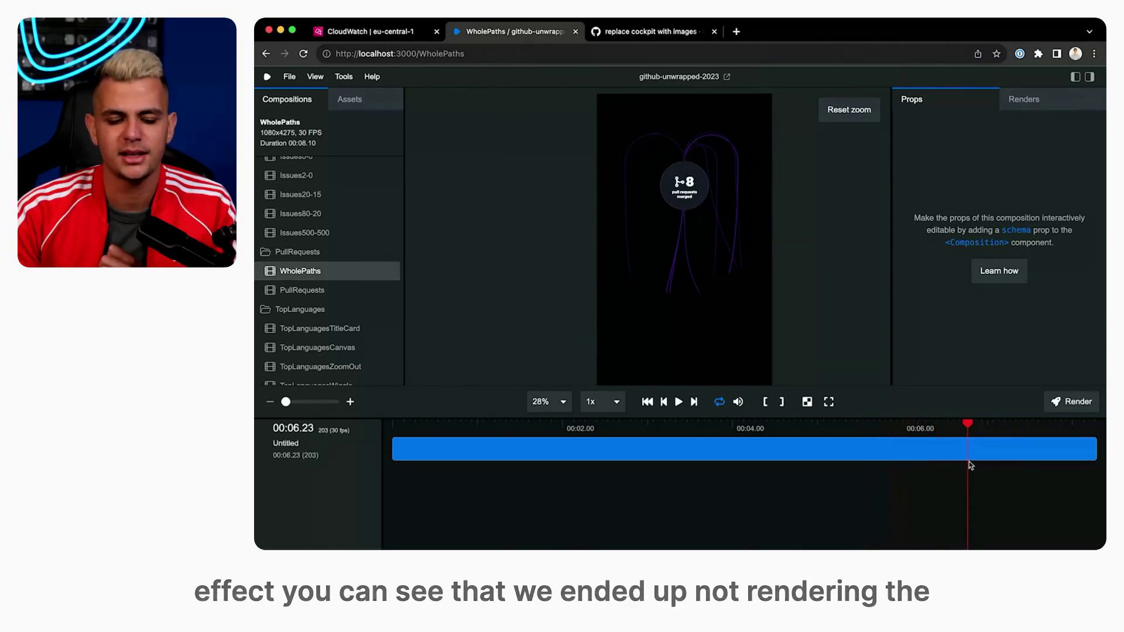